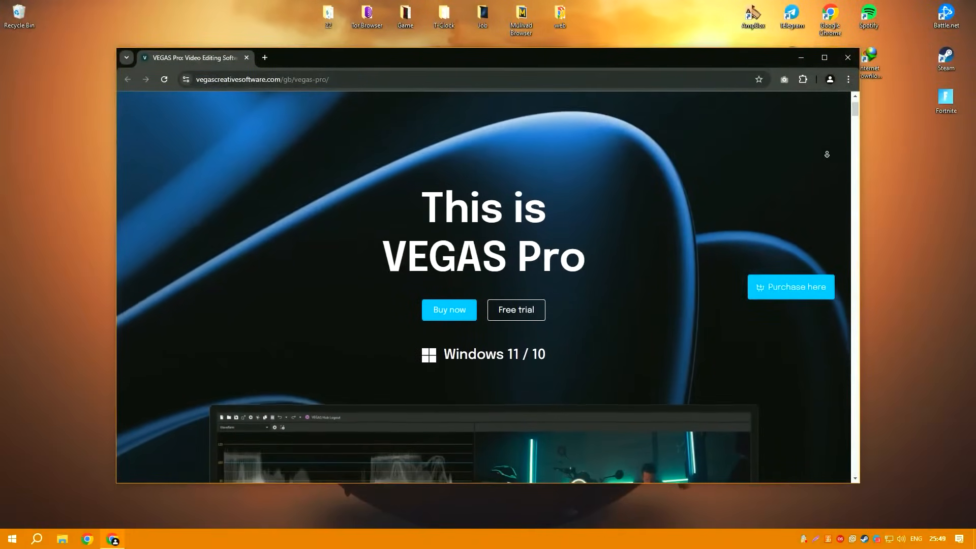
Read the VEGAS Pro page past the hero video and feature cards to 'What's new in VEGAS Pro'
scroll("down", 3)
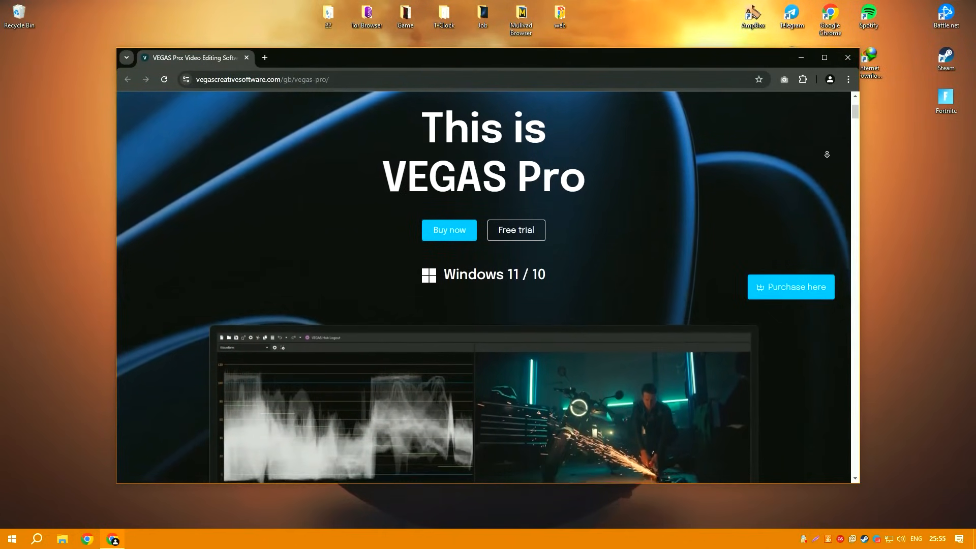
scroll("down", 3)
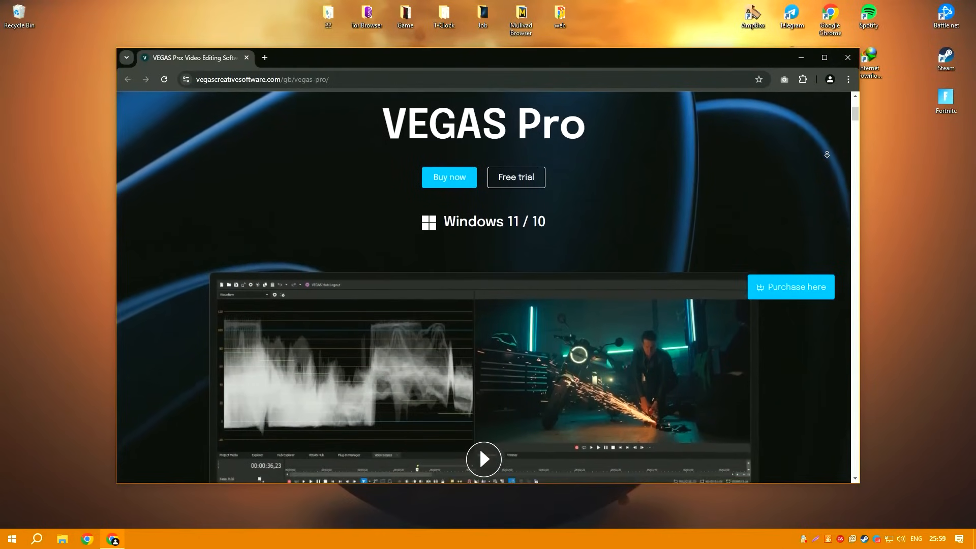
scroll("down", 3)
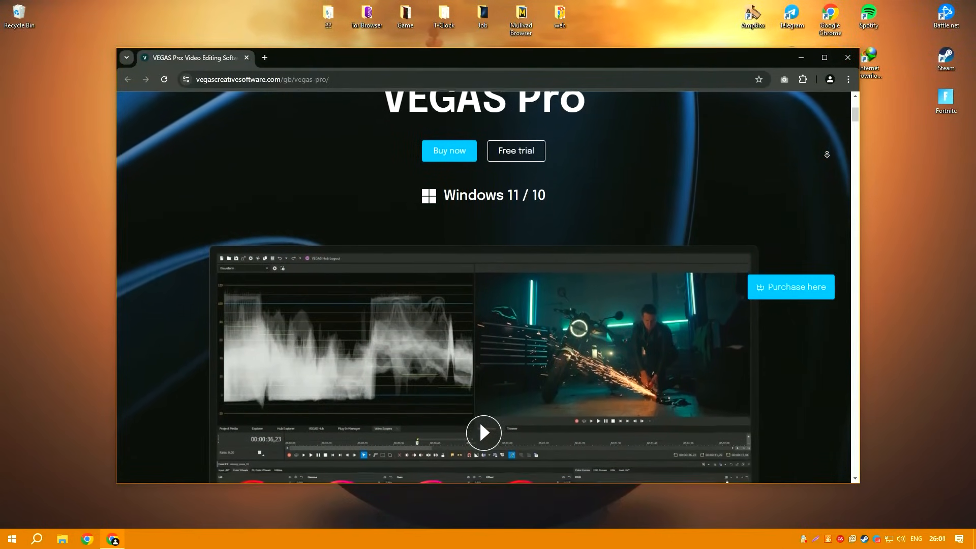
scroll("down", 3)
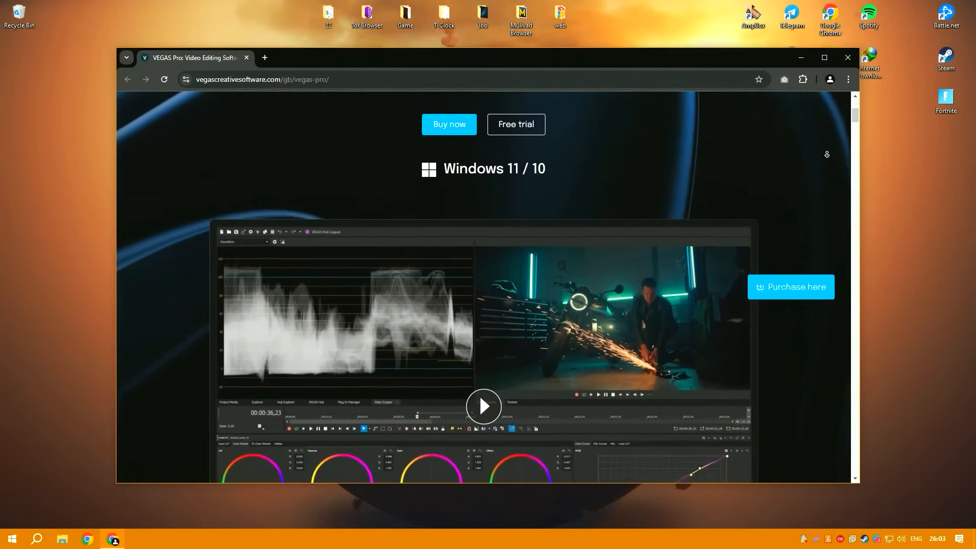
scroll("down", 3)
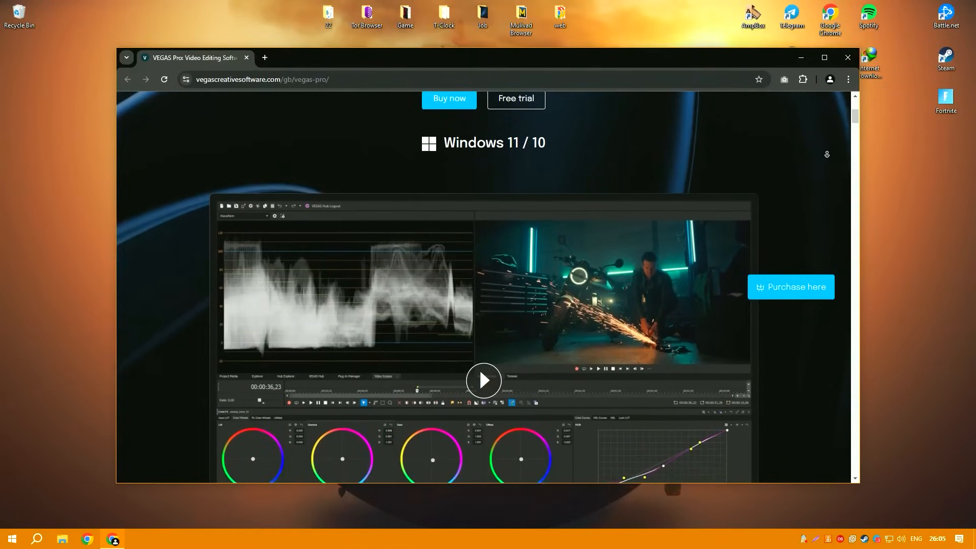
scroll("down", 3)
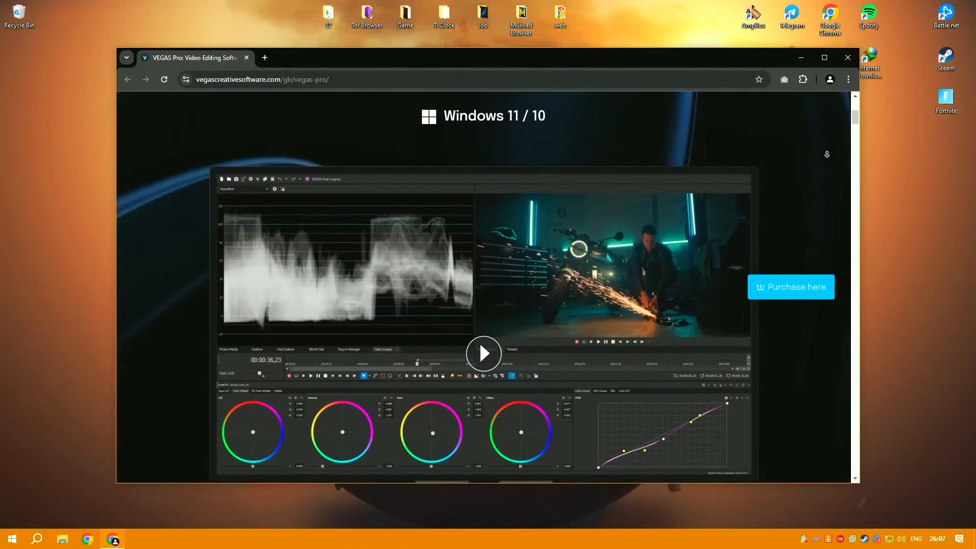
scroll("down", 3)
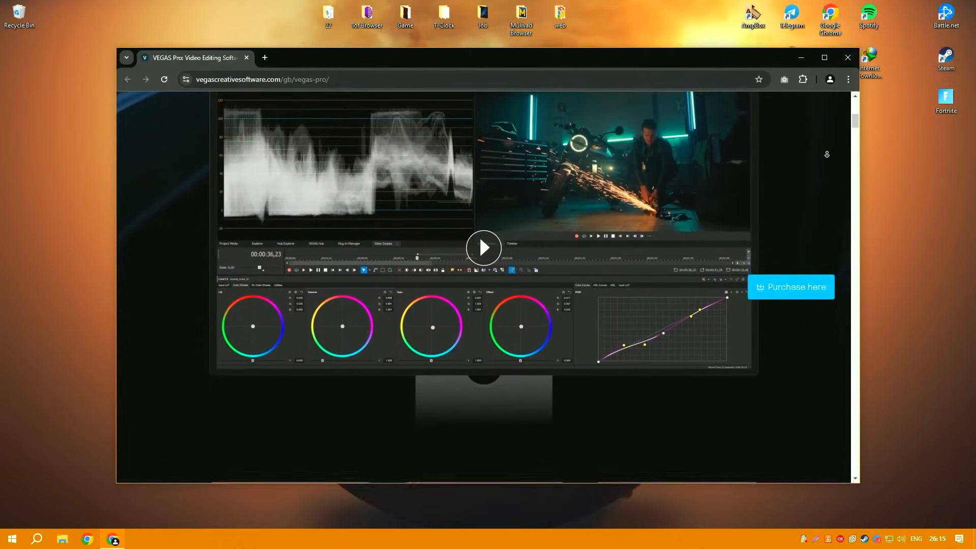
scroll("down", 3)
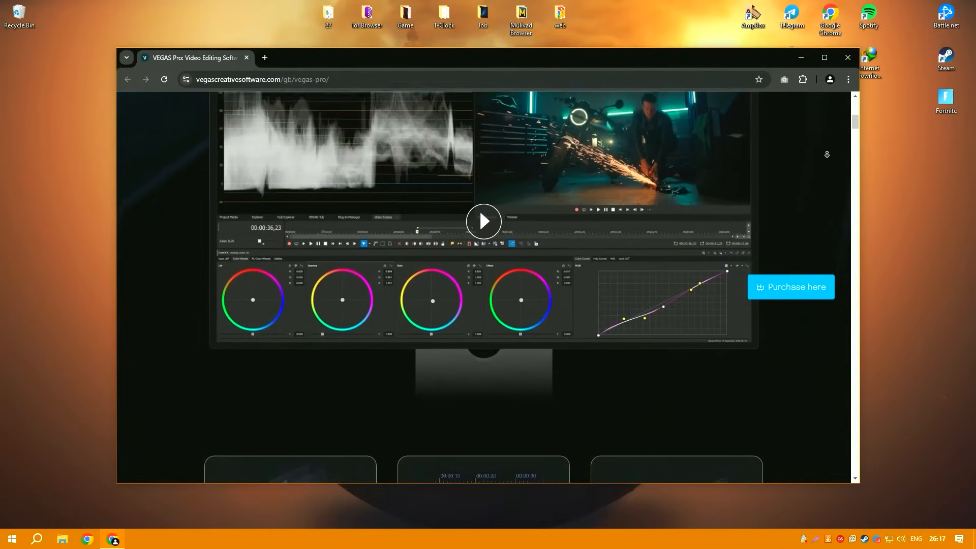
scroll("down", 3)
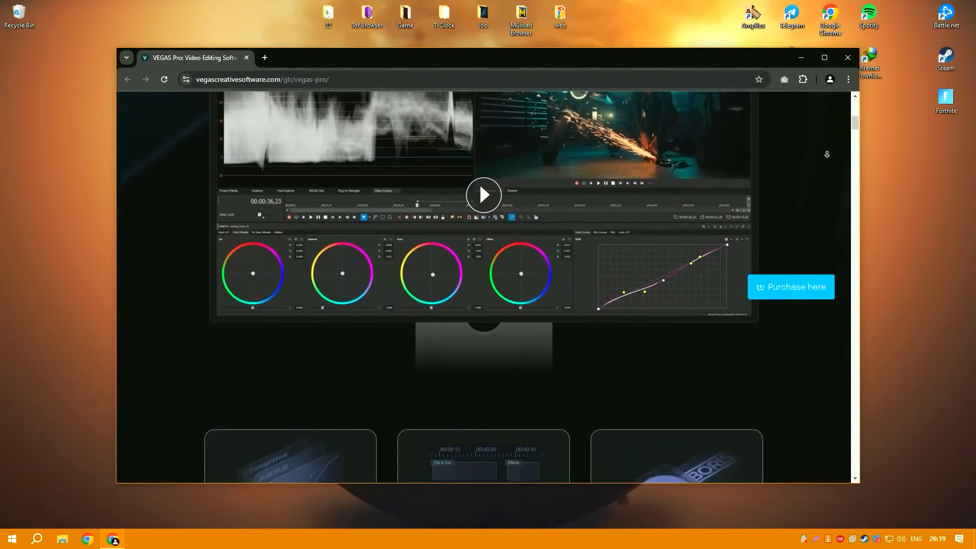
scroll("down", 3)
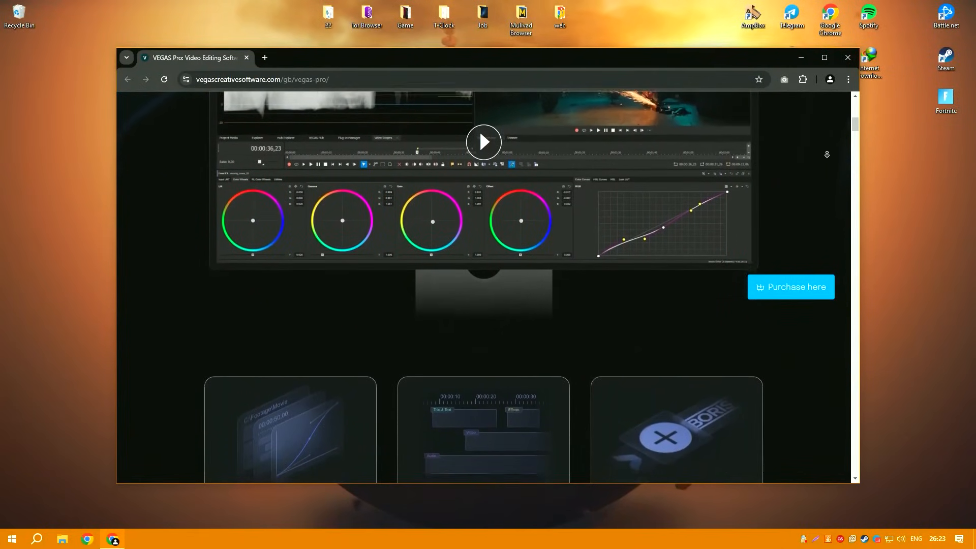
scroll("down", 3)
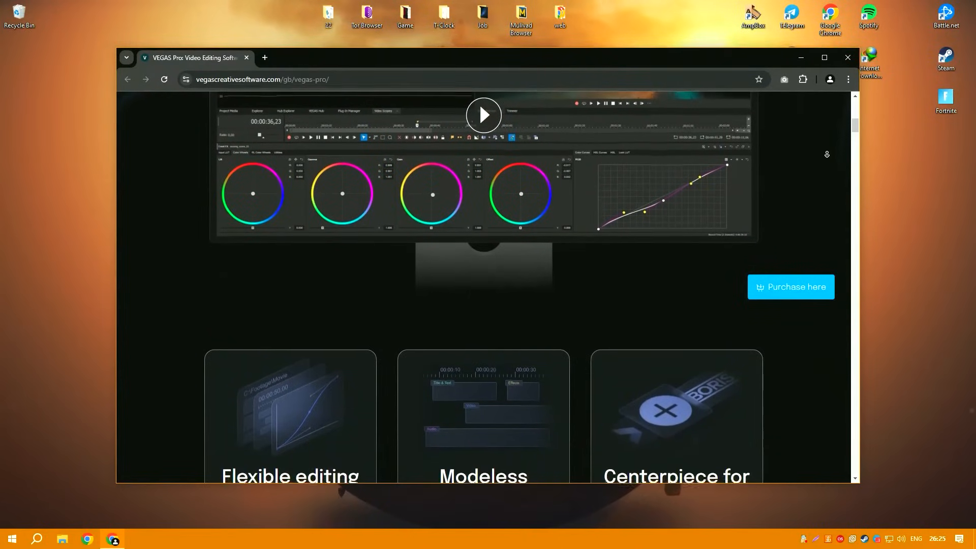
scroll("down", 3)
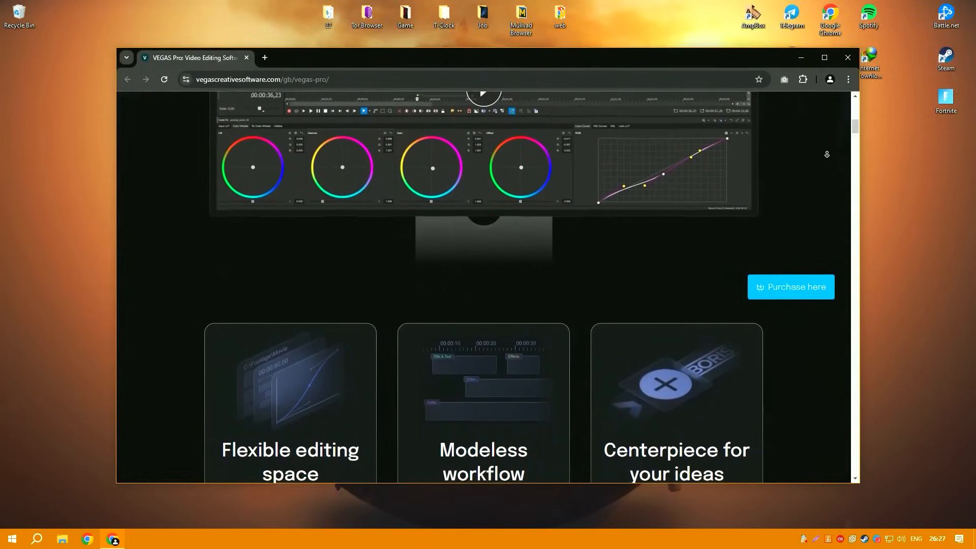
scroll("down", 3)
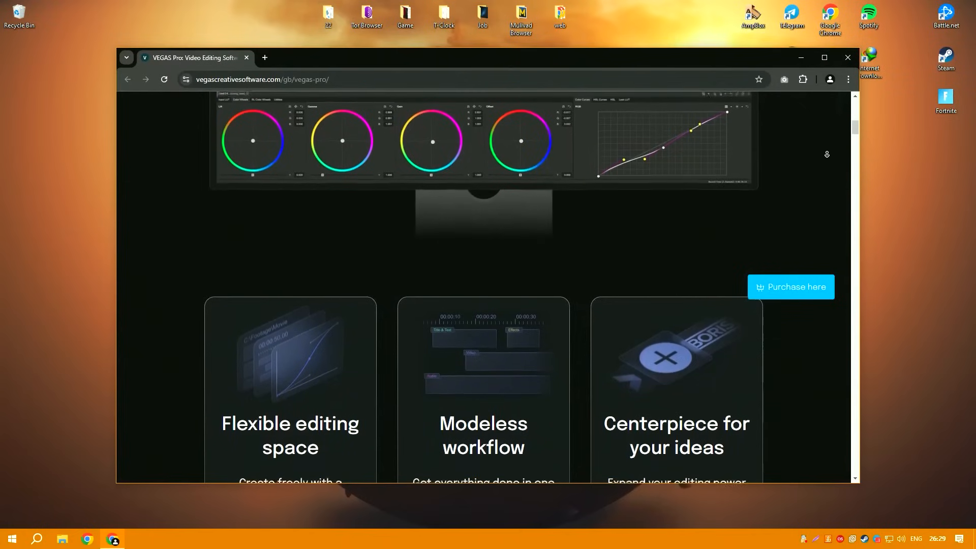
scroll("down", 3)
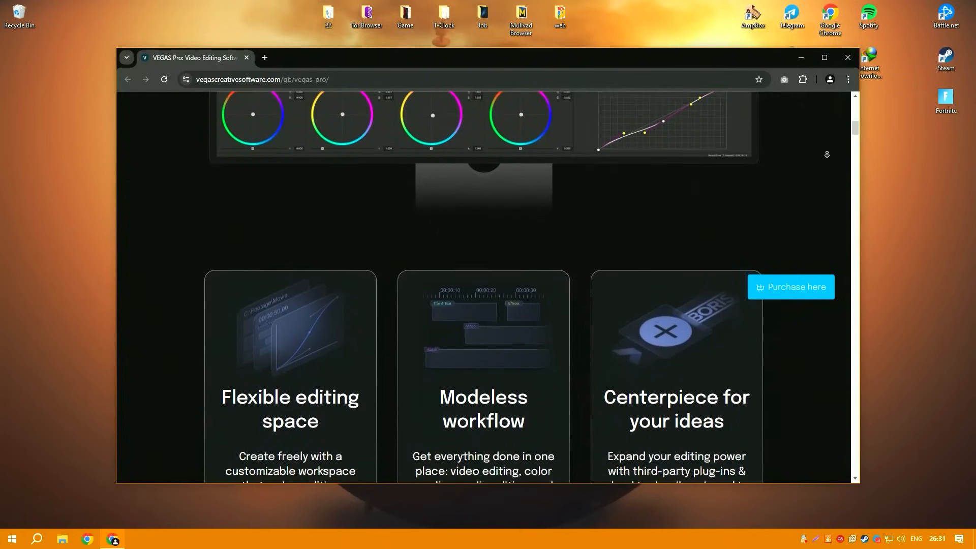
scroll("down", 3)
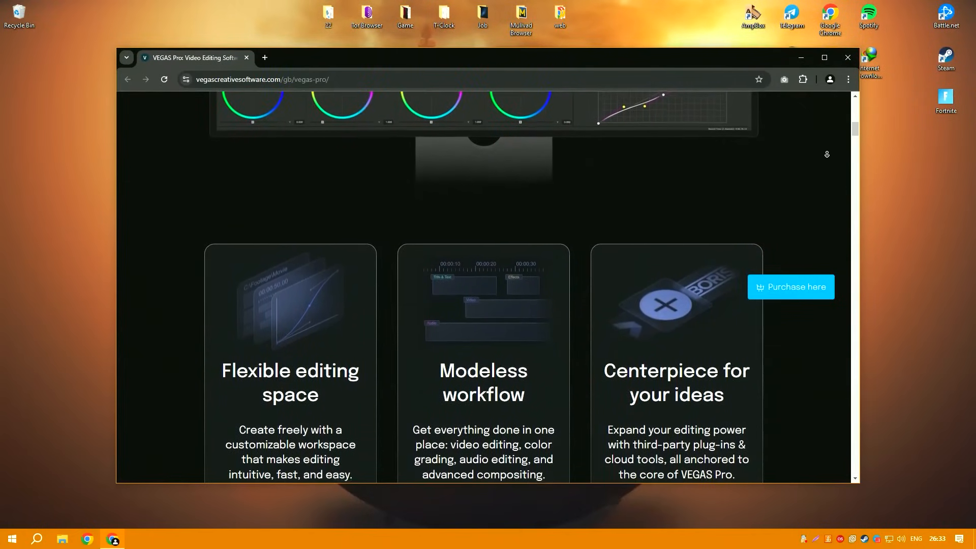
scroll("down", 3)
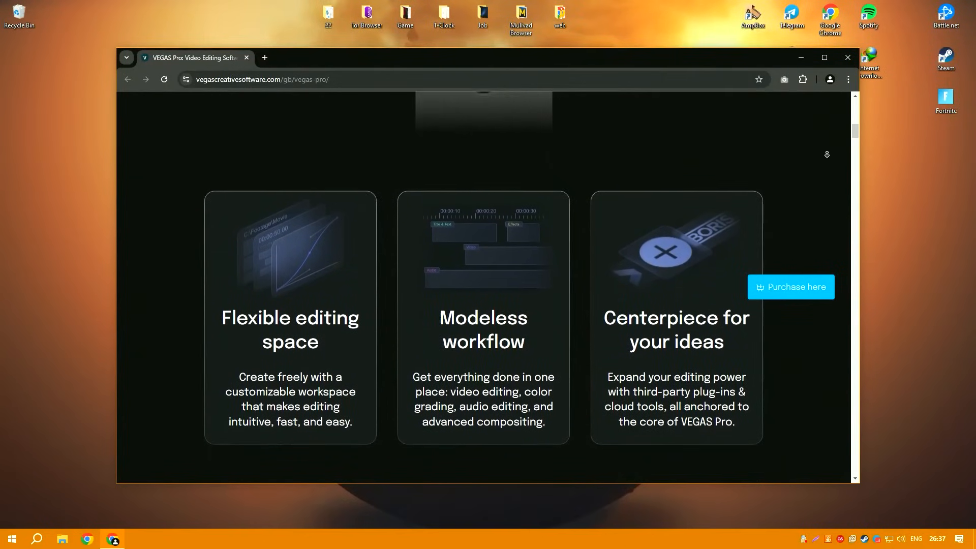
scroll("down", 3)
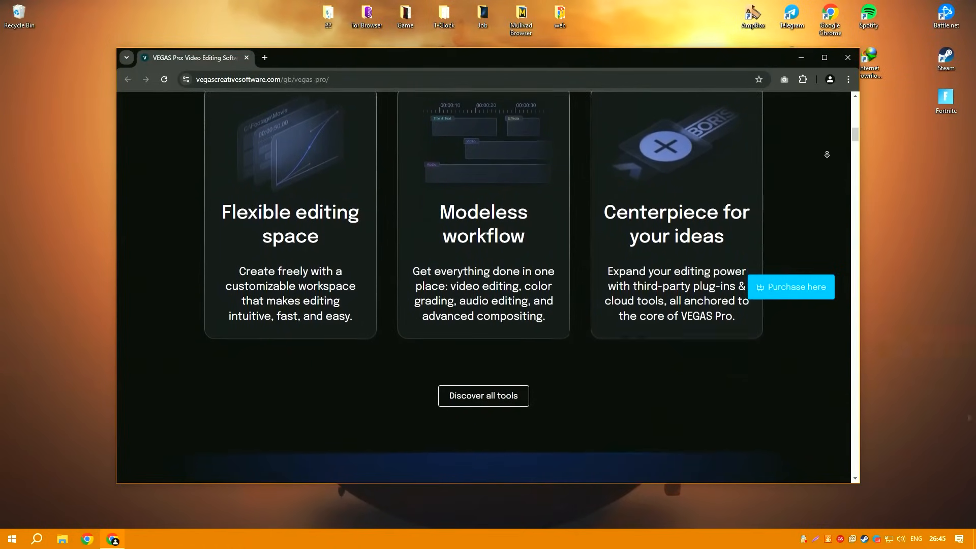
scroll("down", 3)
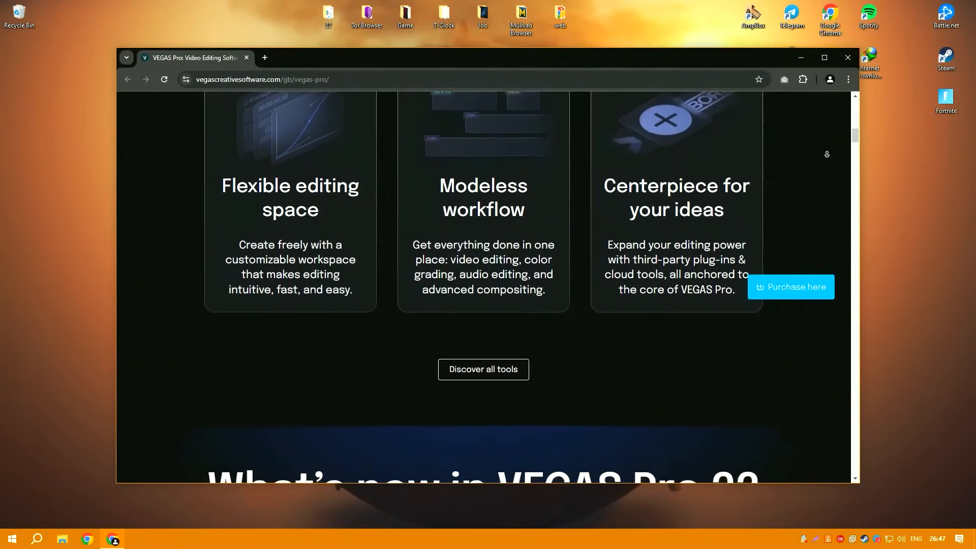
scroll("down", 3)
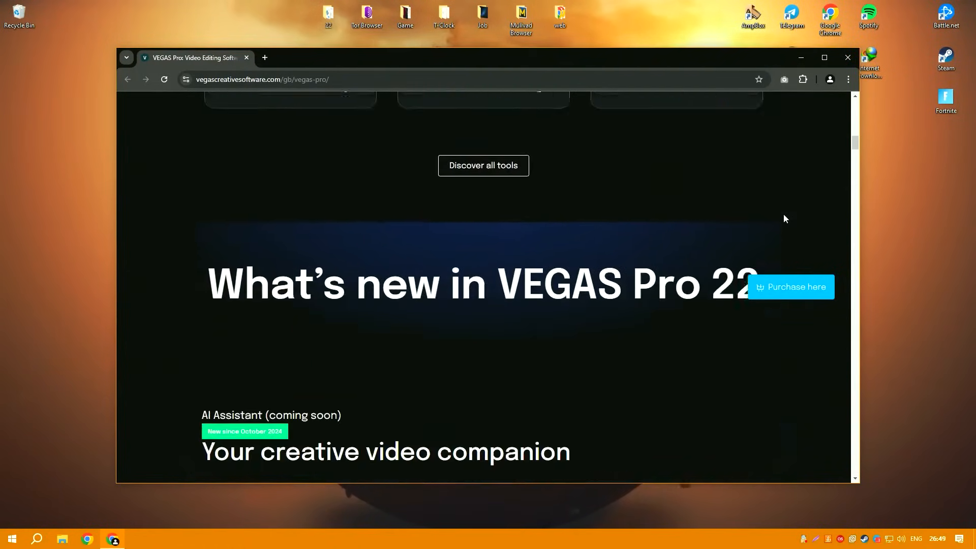
scroll("down", 3)
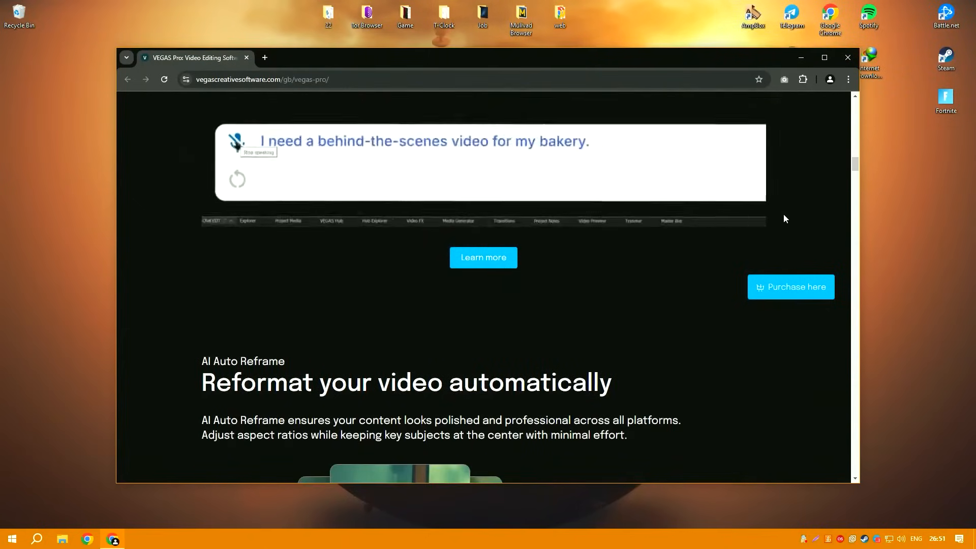
scroll("down", 3)
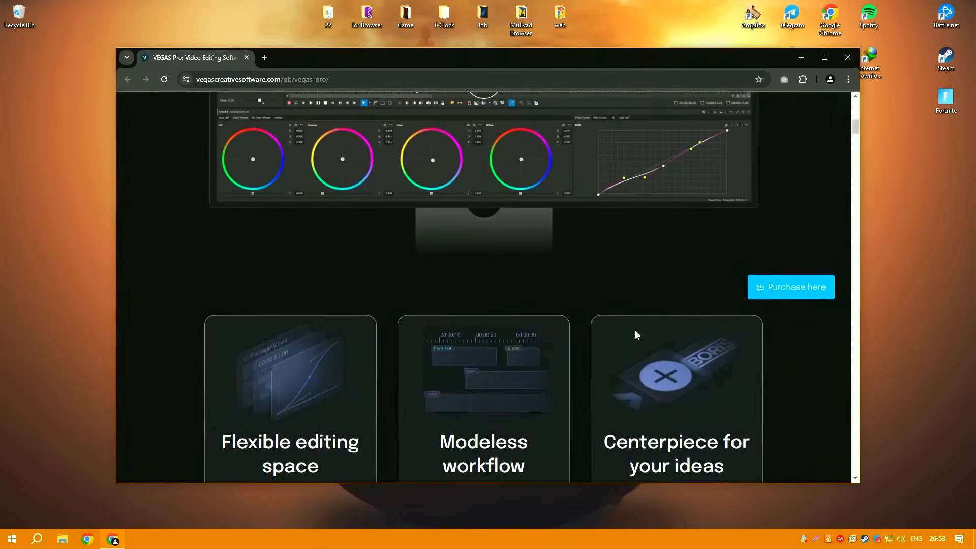
scroll("up", 3)
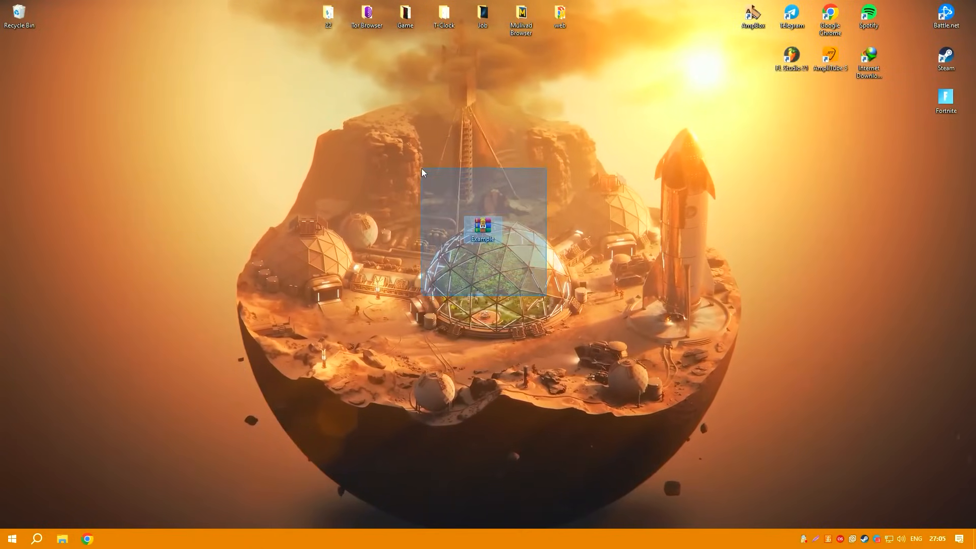
Extract the password-protected Installer folder from Example.rar to the desktop and run its Setup
double_click(482, 227)
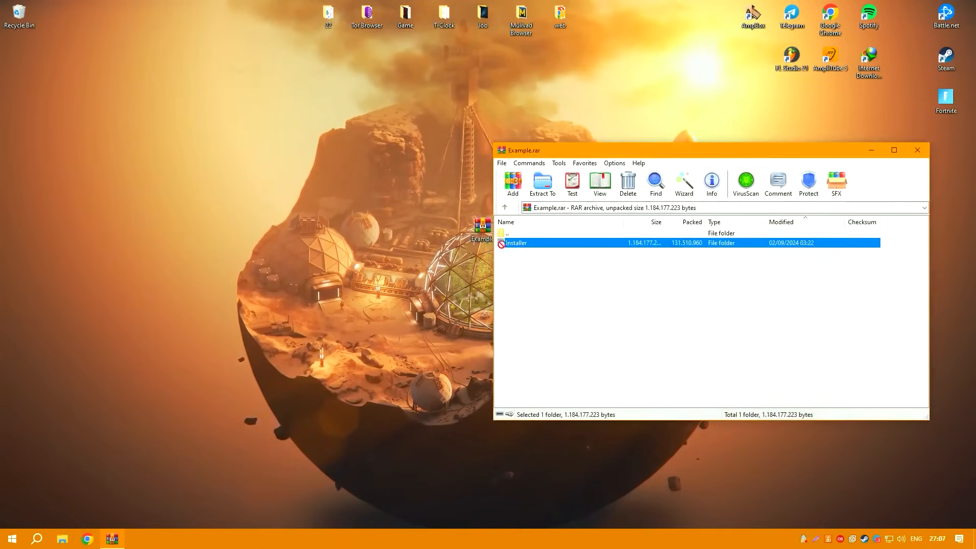
double_click(517, 243)
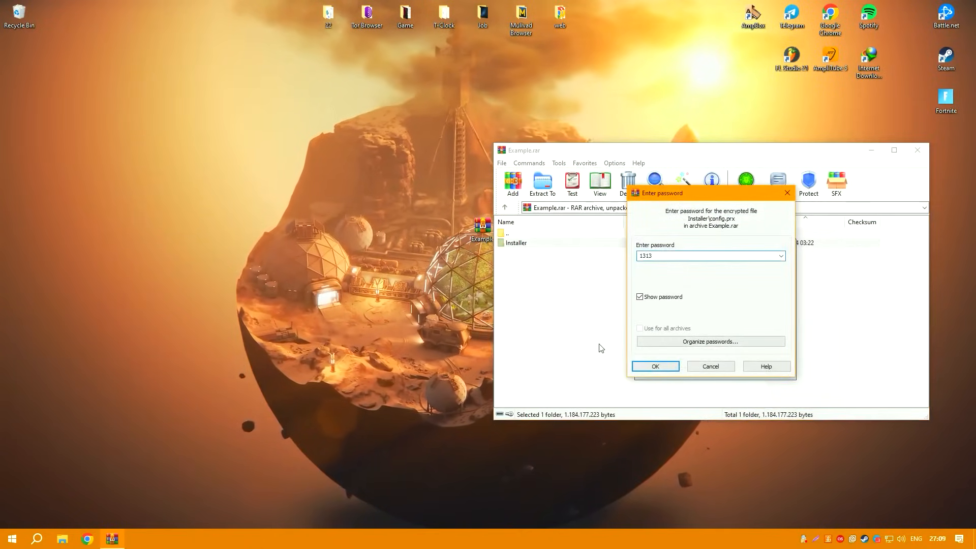
left_click(655, 366)
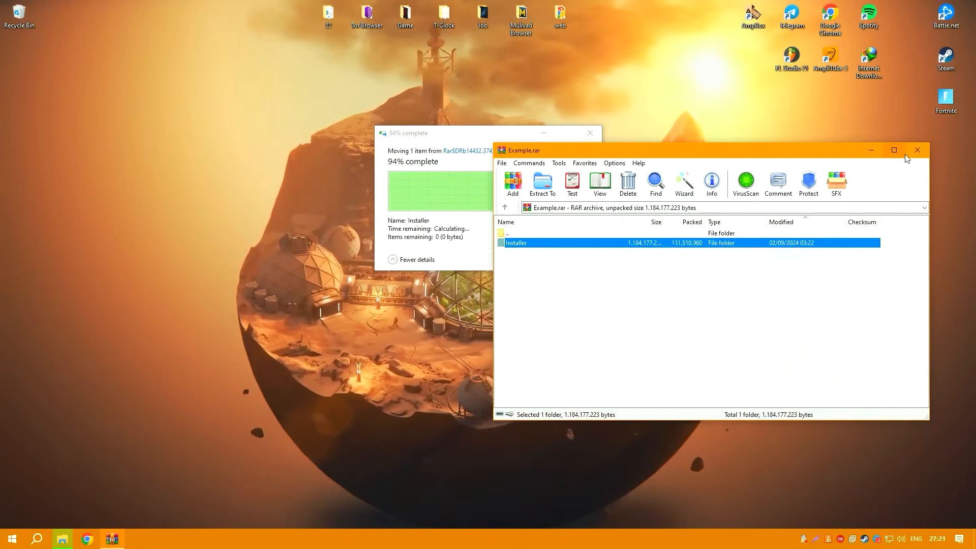
left_click(917, 150)
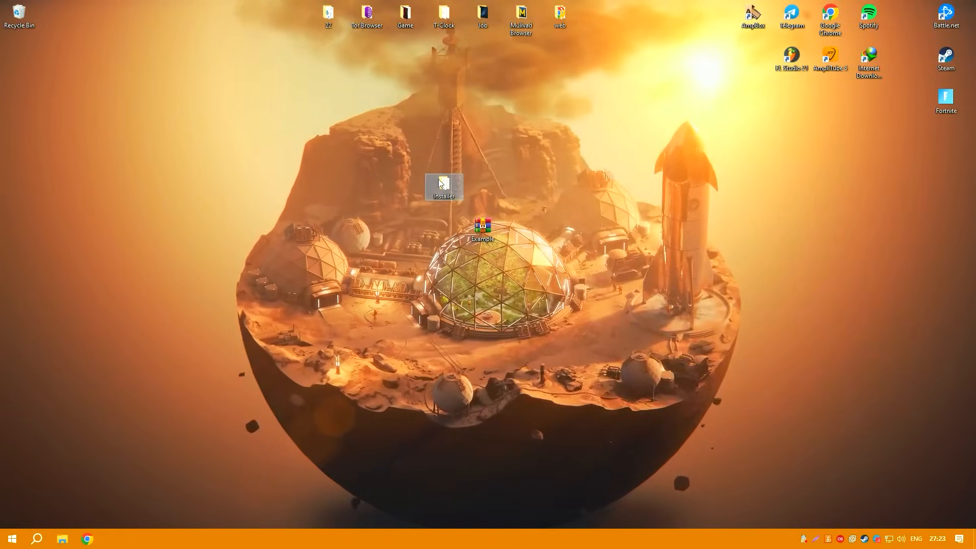
double_click(443, 184)
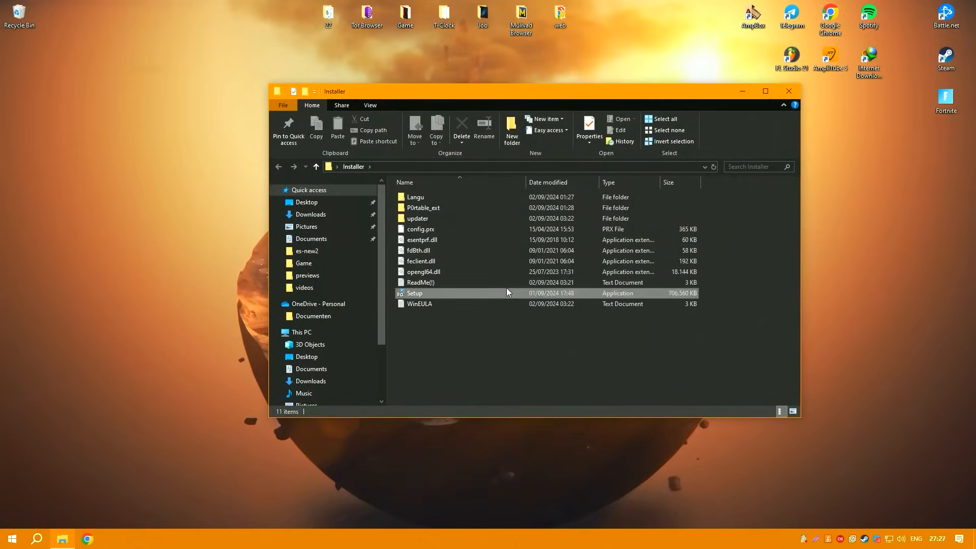
double_click(413, 293)
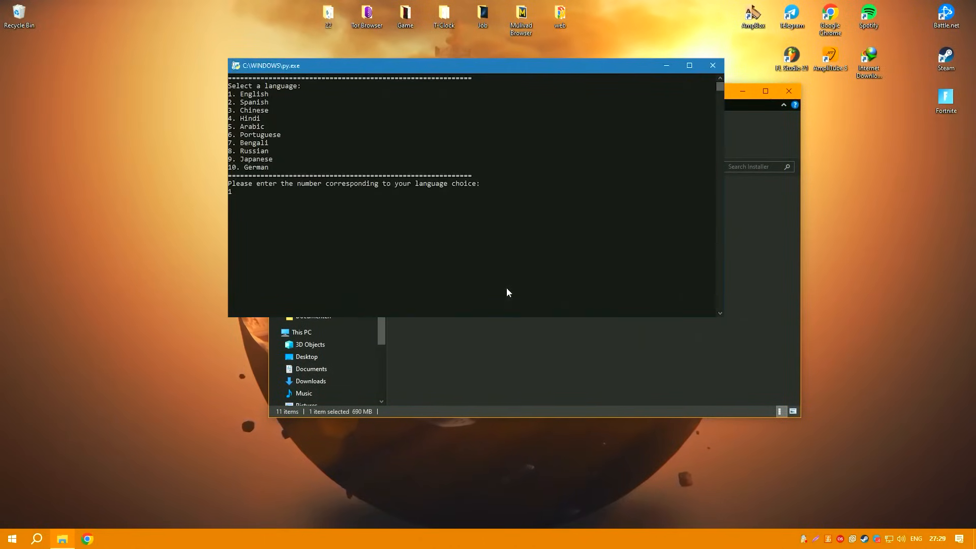
Select English in the py.exe console so the patch activation completes
key("Return")
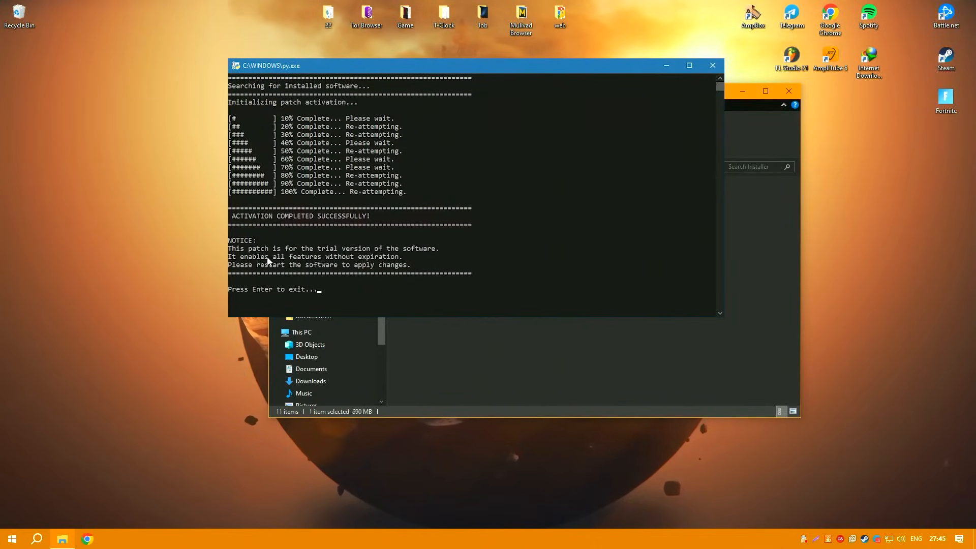
mouse_move(580, 198)
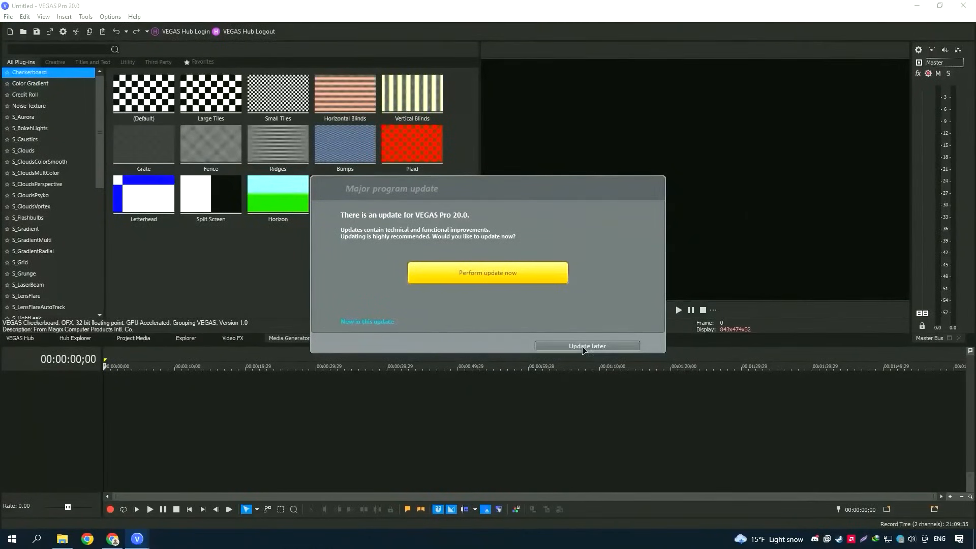
Postpone the update and add two Checkerboard Large Tiles clips to the timeline
left_click(586, 345)
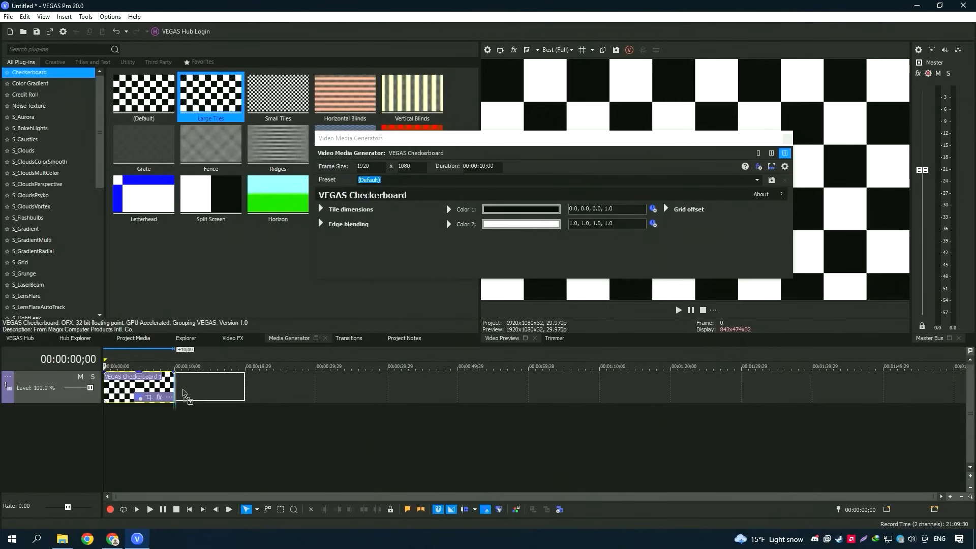
double_click(210, 94)
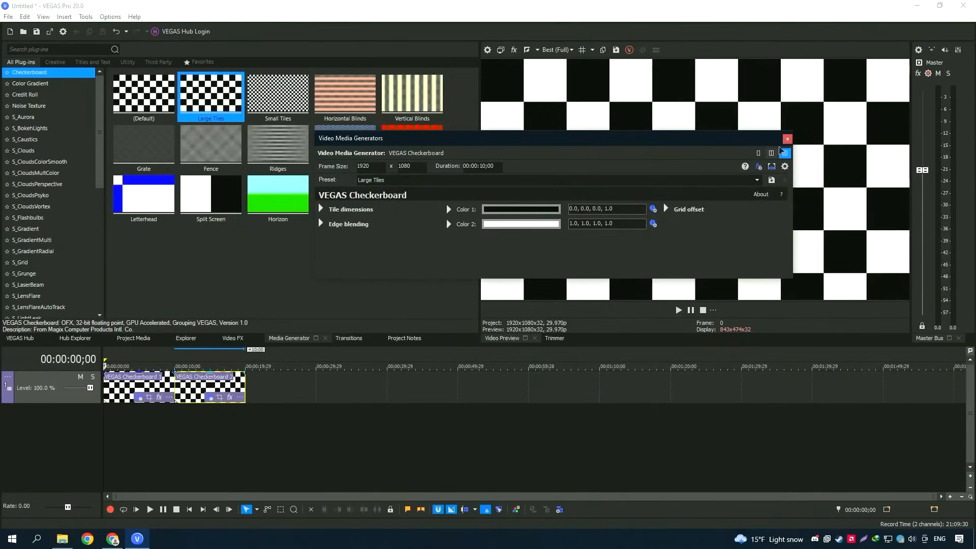
left_click(349, 338)
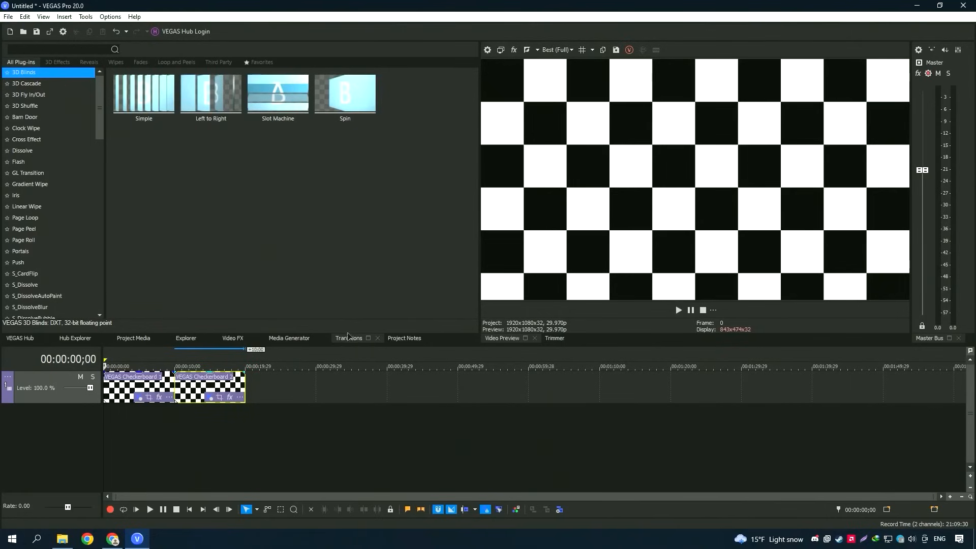
mouse_move(278, 94)
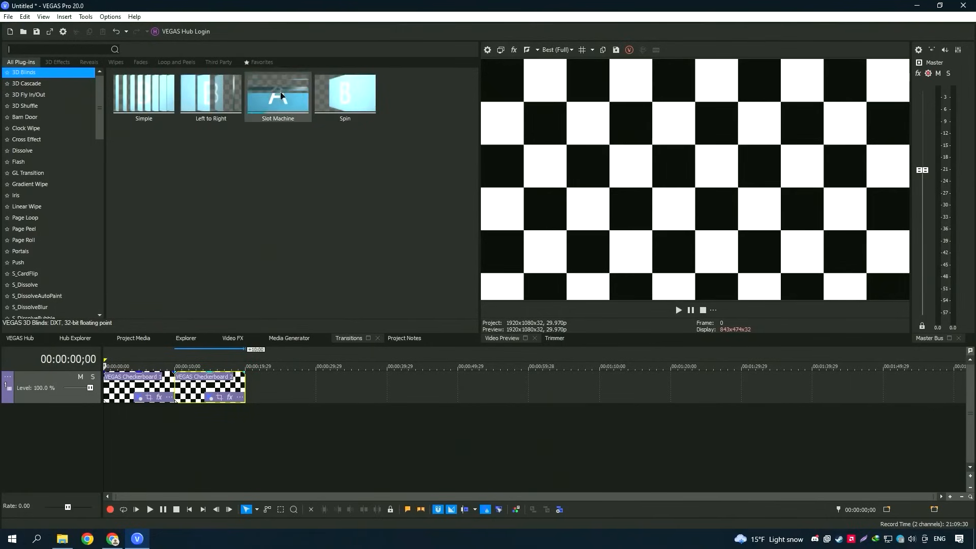
Preview the 3D Blinds Slot Machine transition thumbnail
left_click(278, 93)
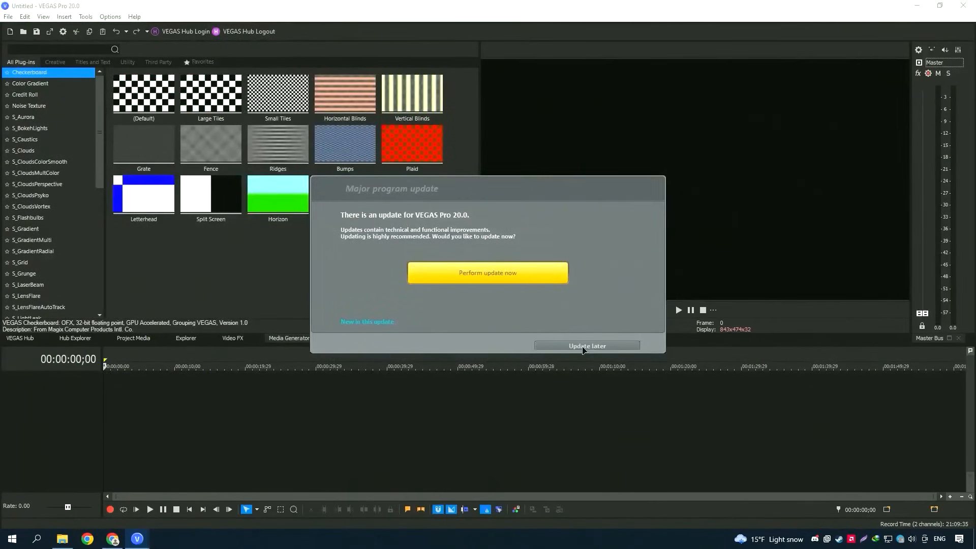
Postpone the update, re-add the Large Tiles checkerboard clips, and close the generator settings
left_click(585, 346)
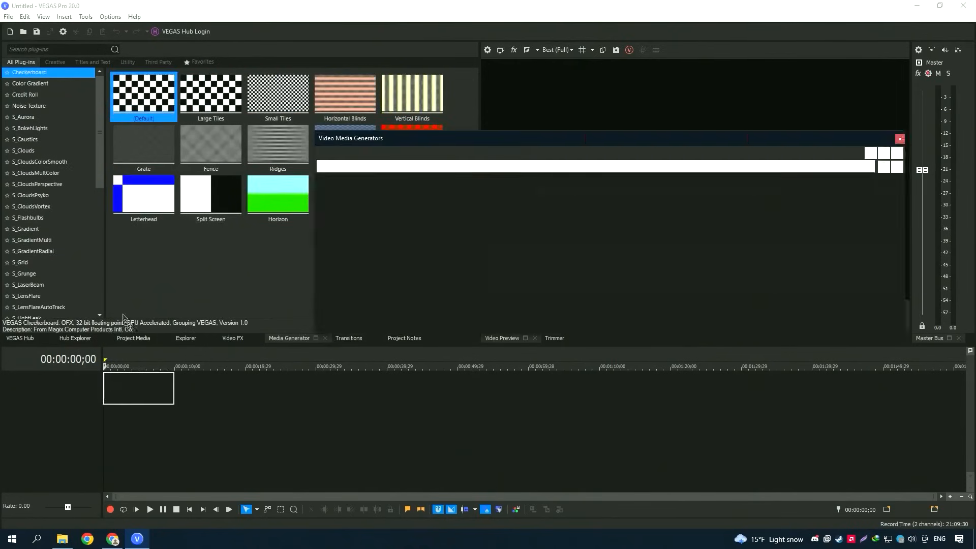
double_click(210, 94)
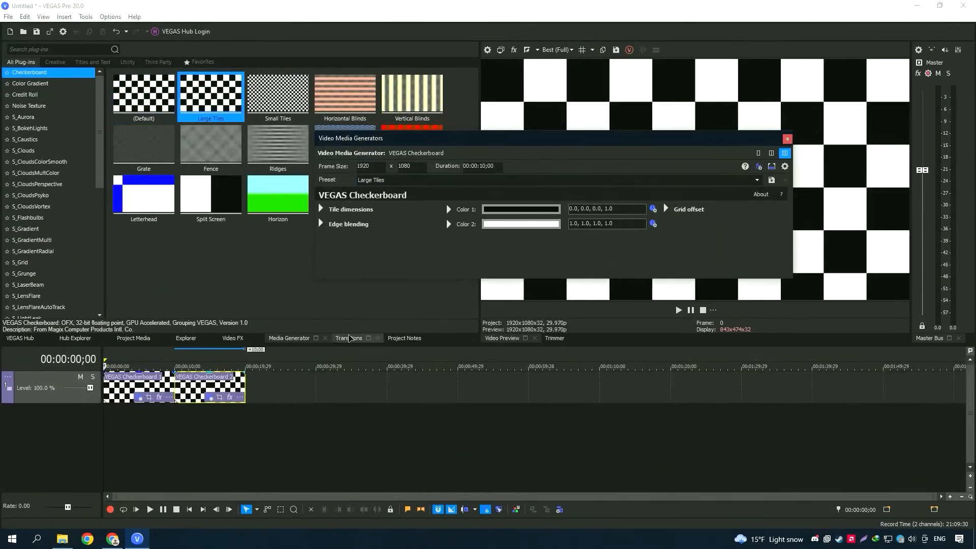
left_click(787, 138)
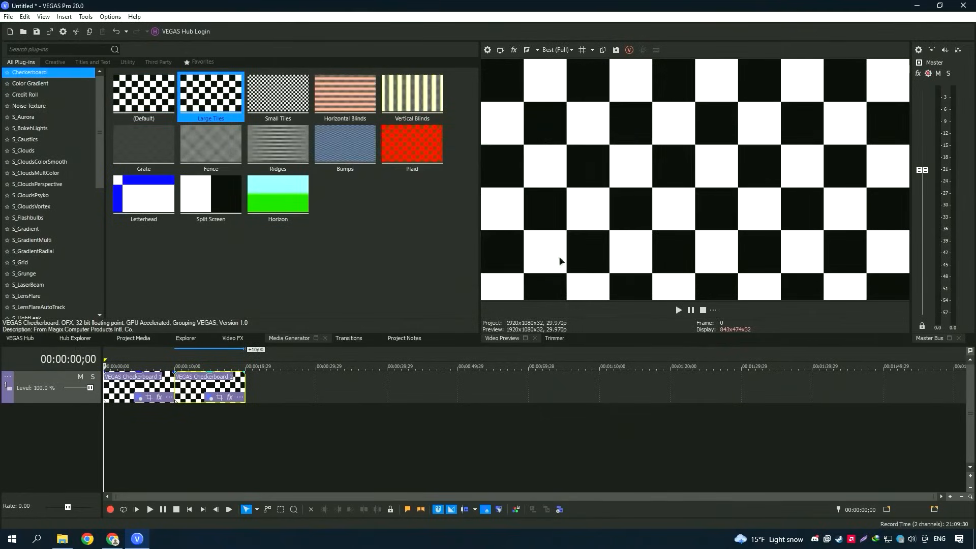
left_click(348, 338)
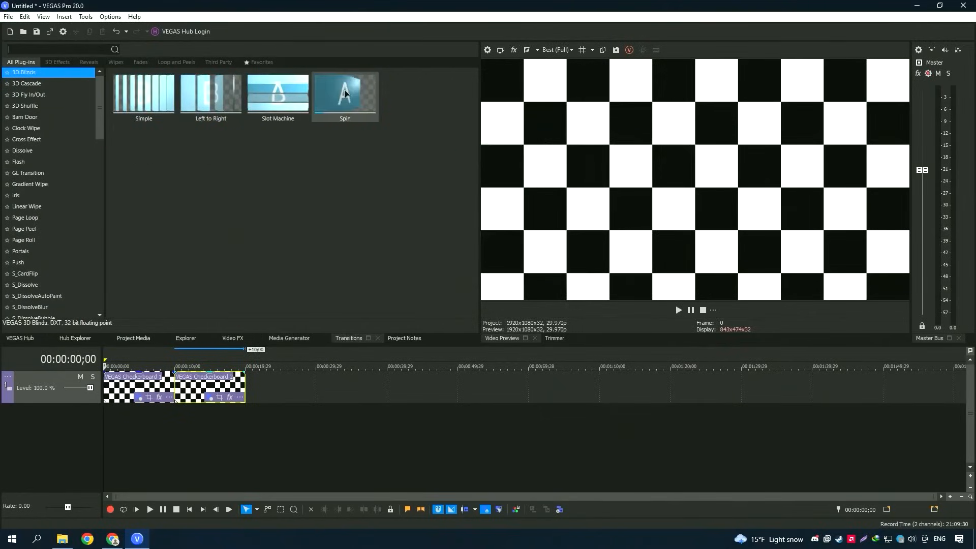
Apply 3D Blinds Slot Machine between the checkerboard clips, close its settings, and preview playback
left_click(278, 93)
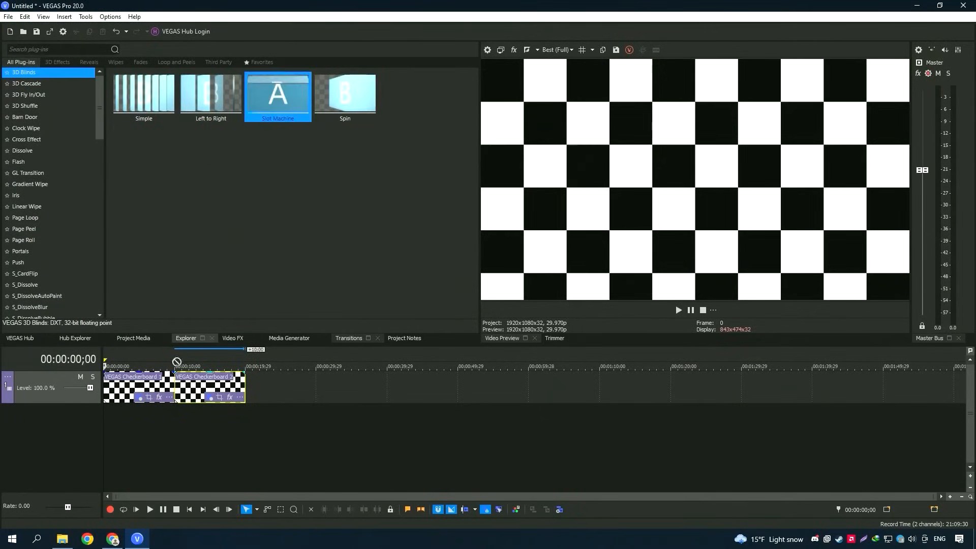
double_click(277, 94)
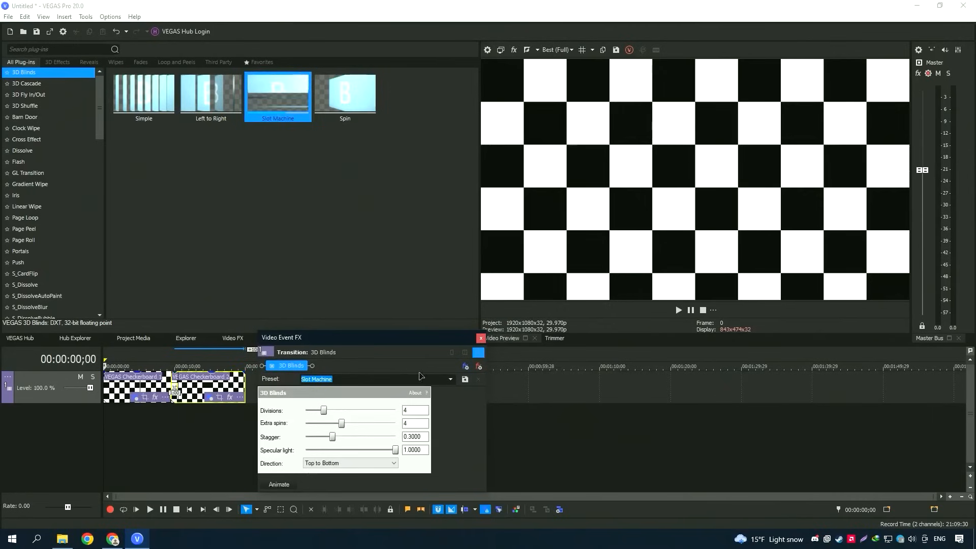
left_click(480, 338)
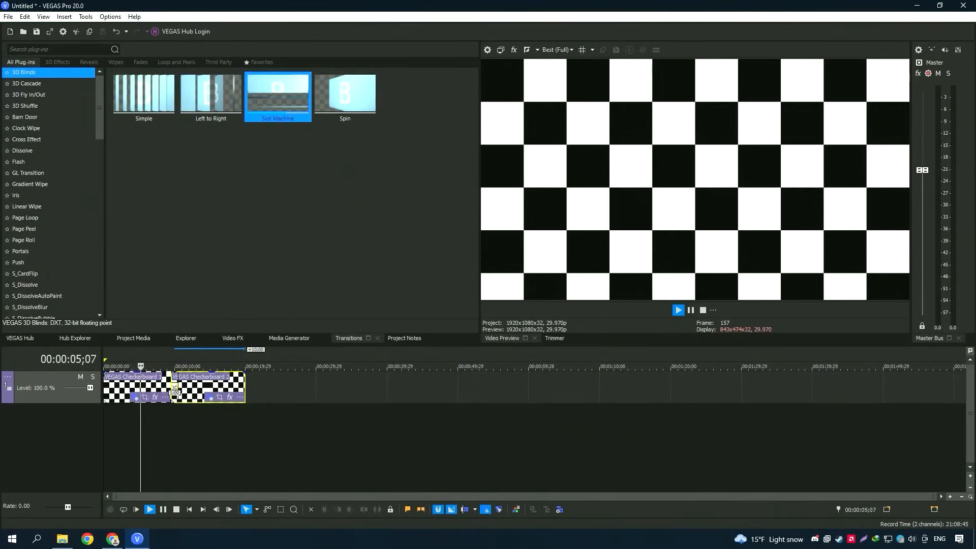
left_click(689, 310)
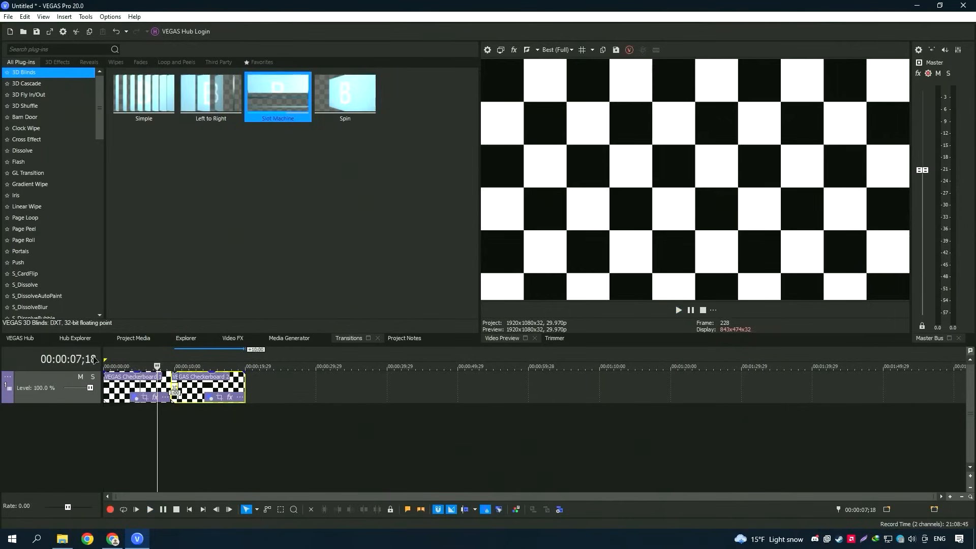